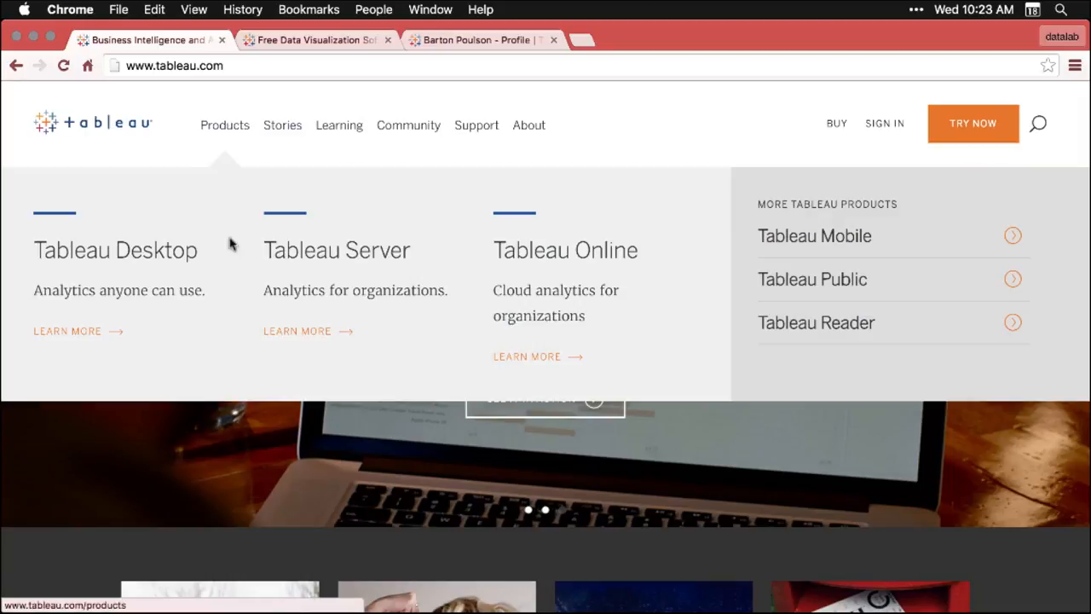
mouse_move(737, 283)
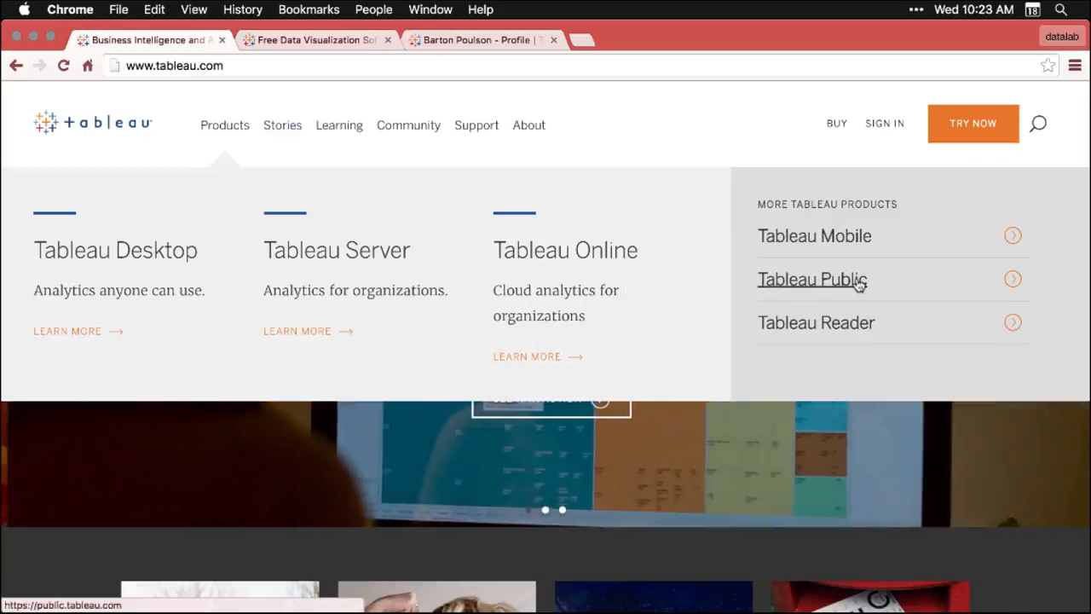
- Go from tableau.com's Products menu to the Tableau Public site and view its download offer
click(810, 278)
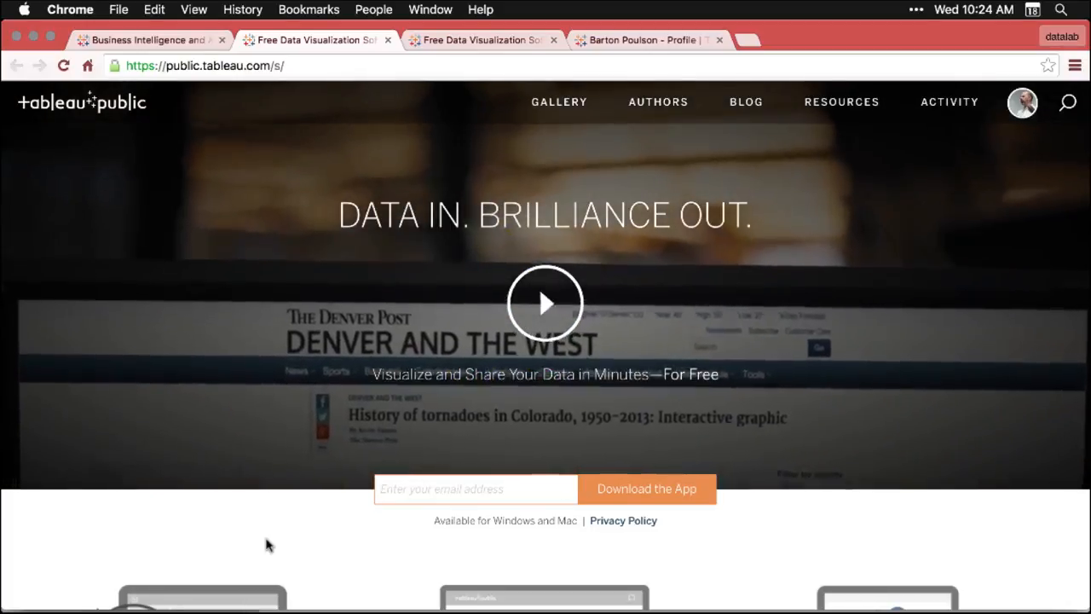
scroll(down, 3)
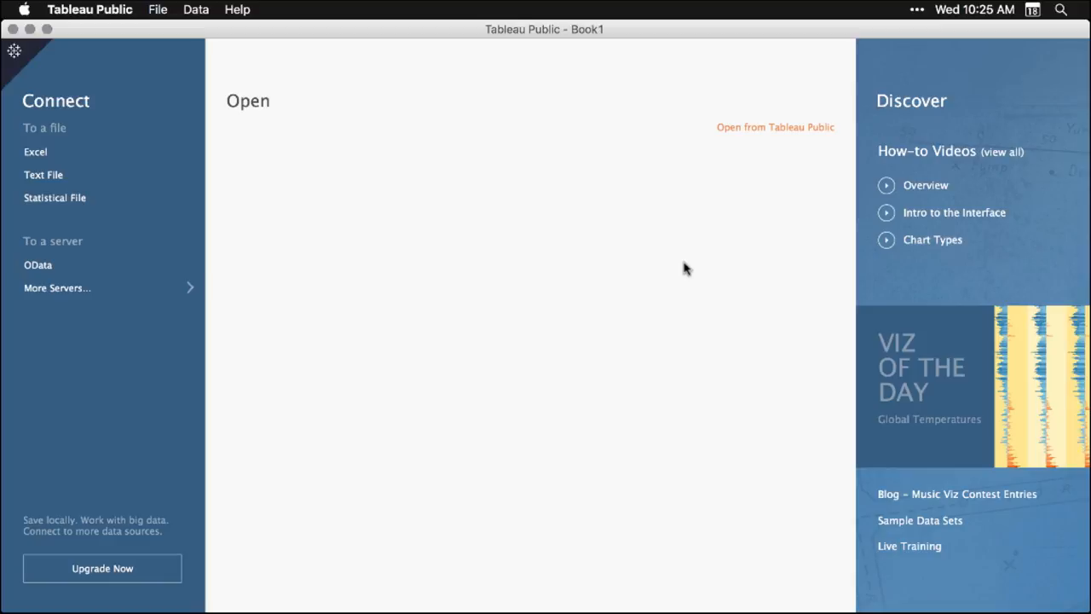
mouse_move(65, 232)
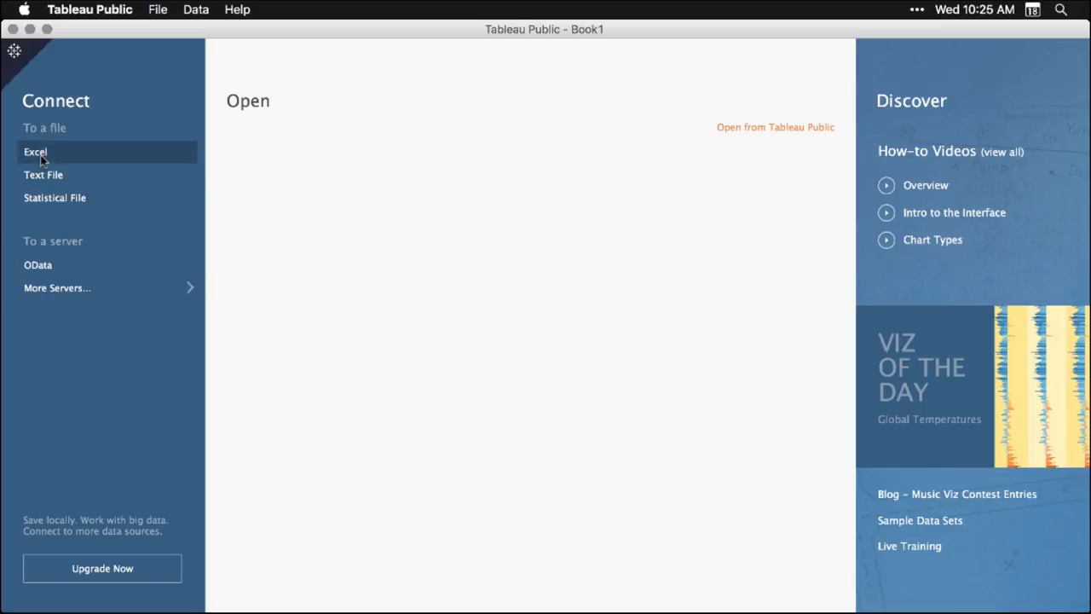
- Connect to the Excel workbook DS03_2_2_TableauPublic.xlsx from the Desktop as the data source
click(36, 151)
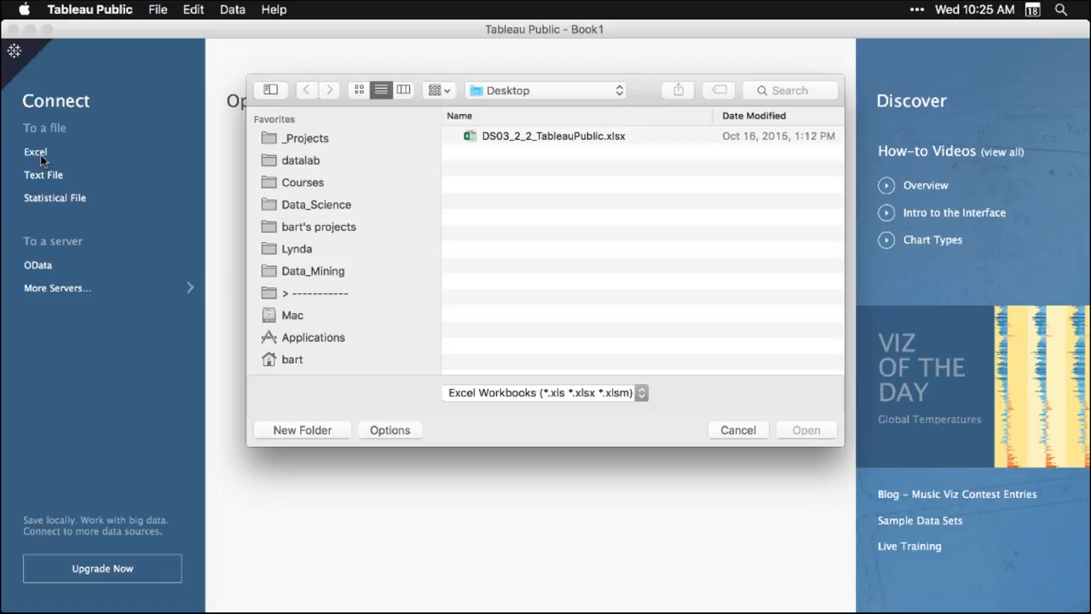
mouse_move(609, 230)
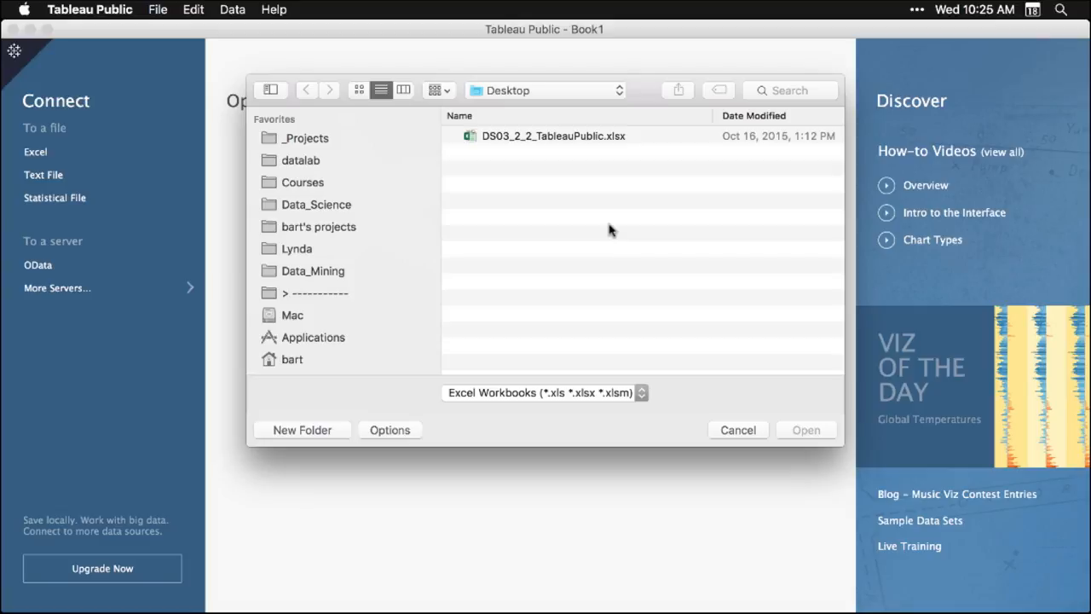
click(553, 135)
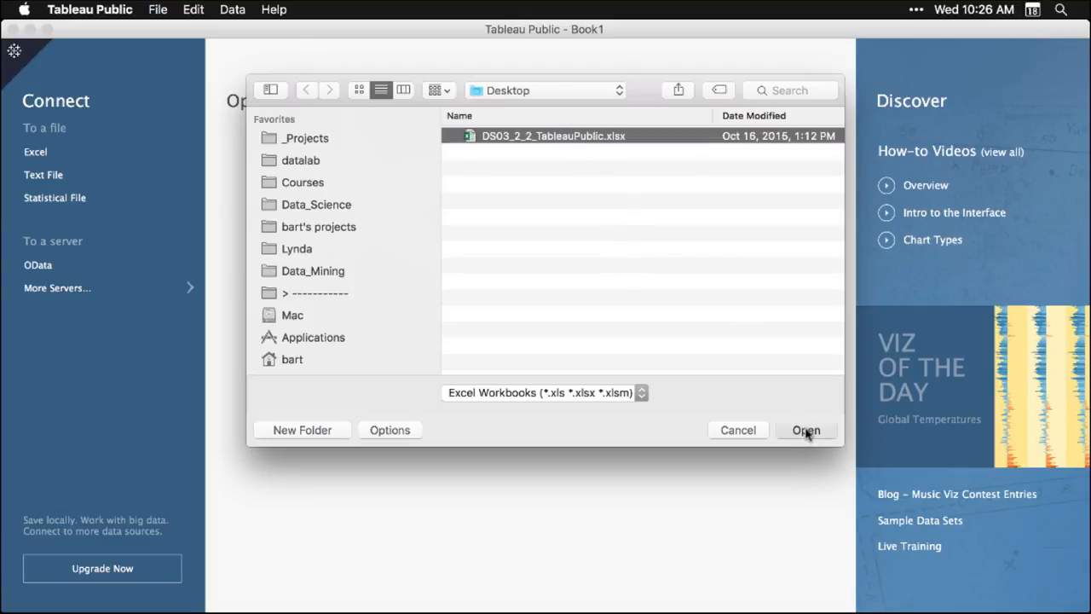
click(805, 429)
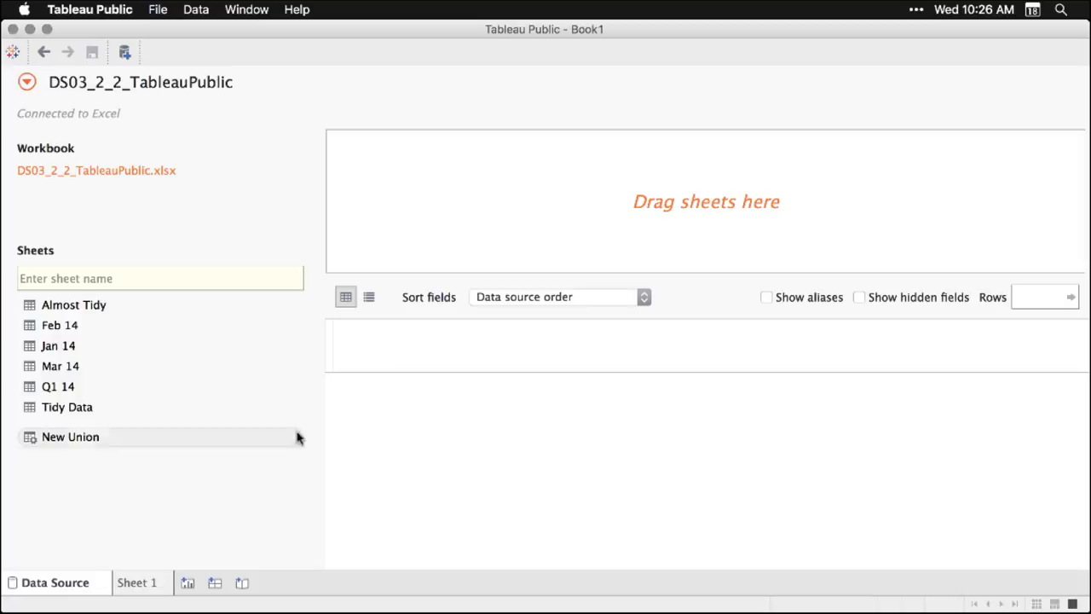
- Use the Tidy Data sheet as the data and check the Sales field's options
click(68, 406)
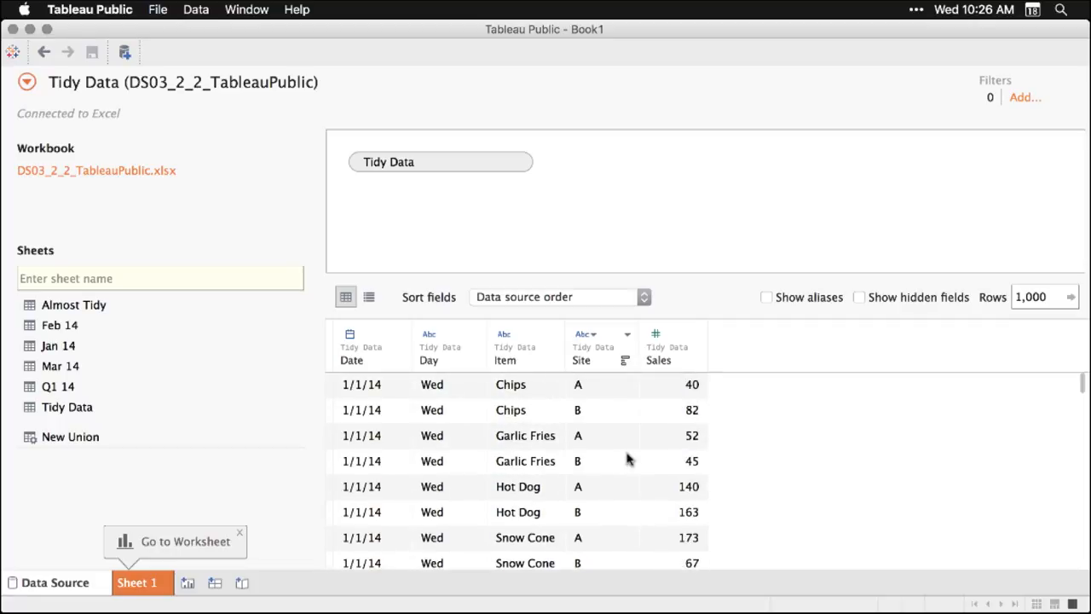
click(696, 334)
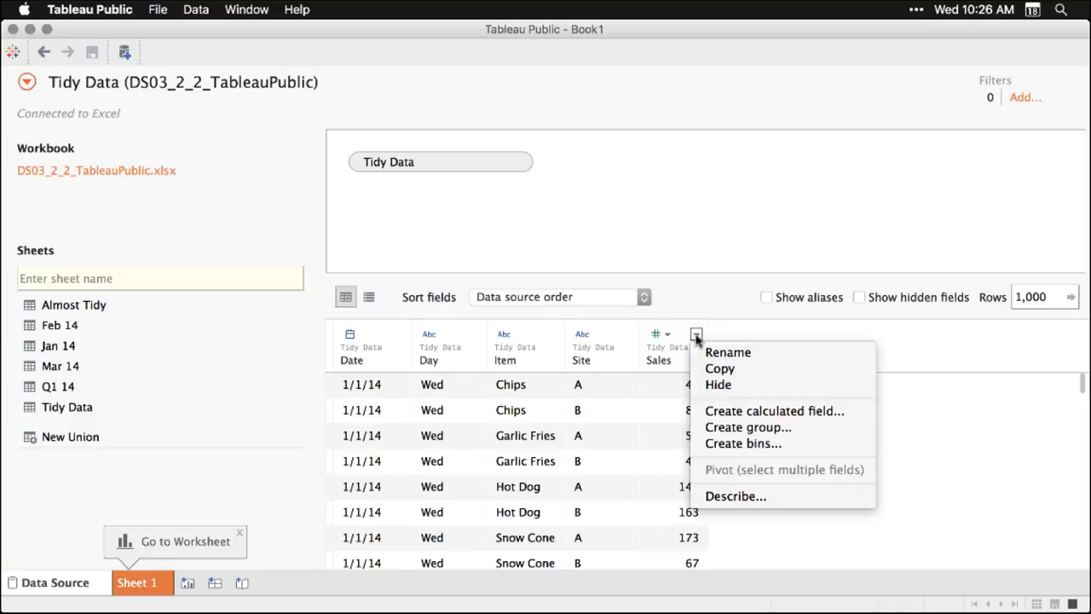
mouse_move(774, 336)
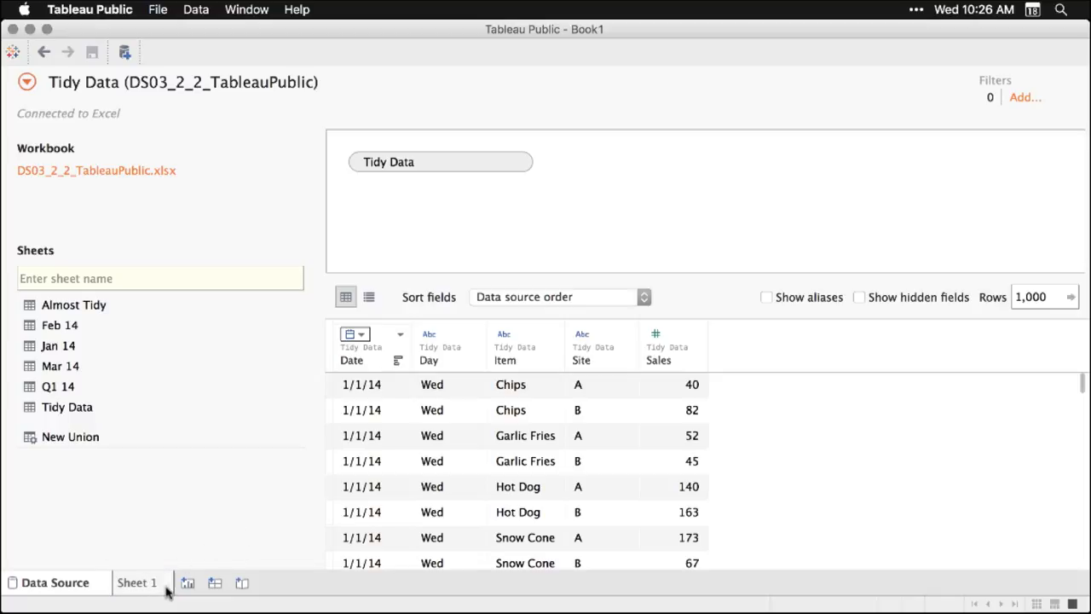
- On Sheet 1, place Item on Rows to get a table of 2014 total Sales per item
click(137, 582)
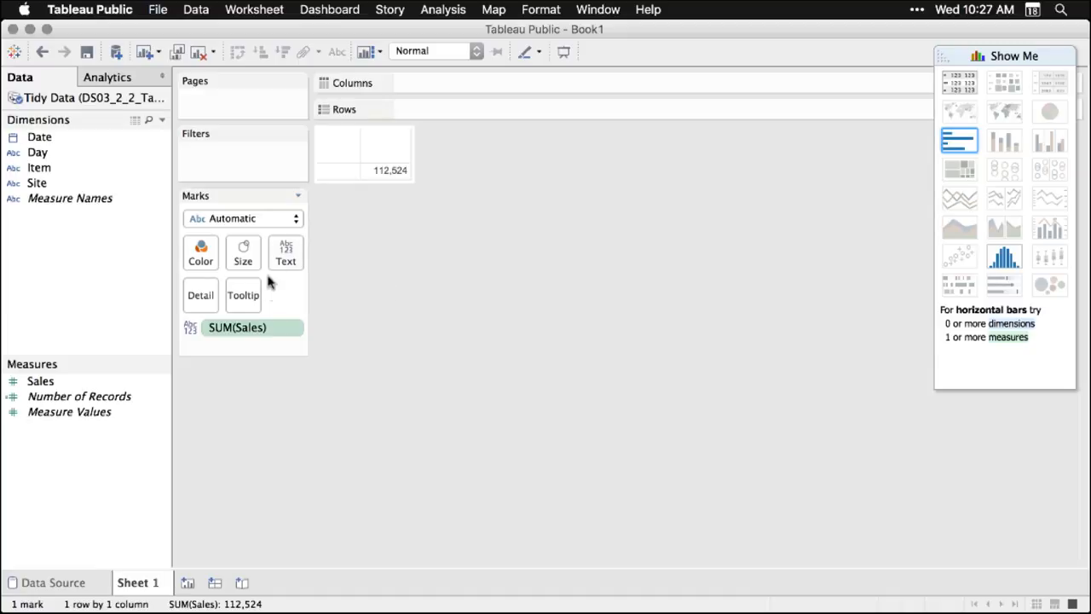
mouse_move(401, 170)
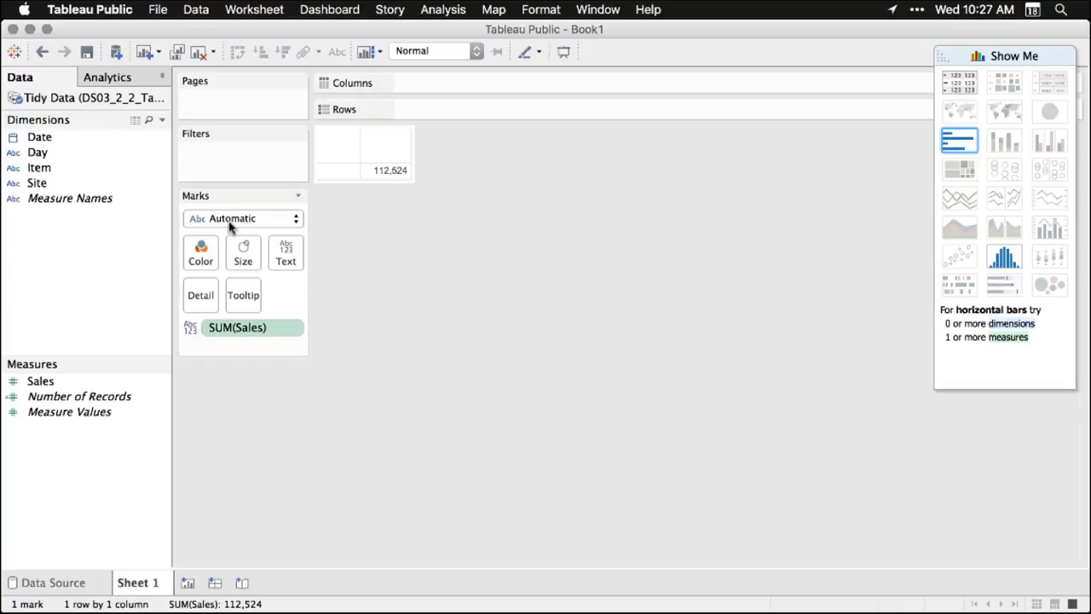
click(39, 167)
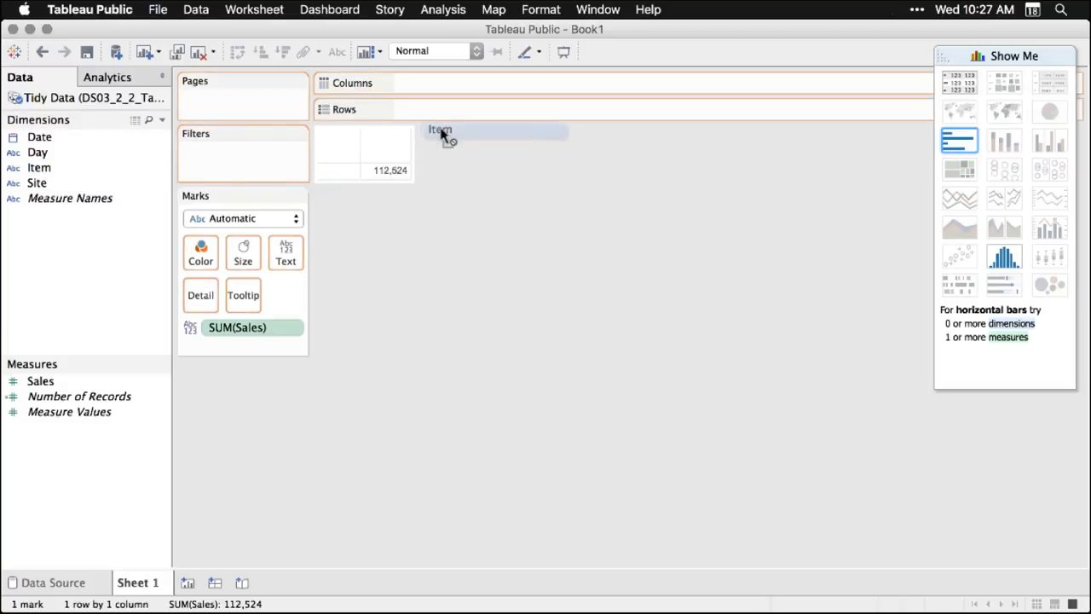
drag(441, 134, 415, 109)
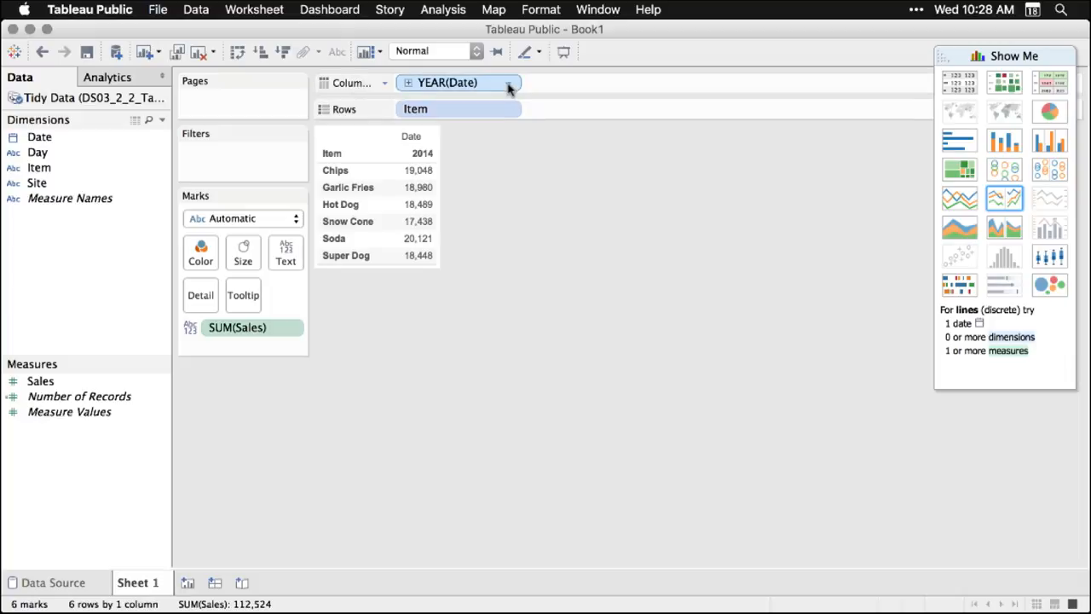
- Change Date from year to quarter, then continuous day, then continuous week for weekly sales per item
click(510, 82)
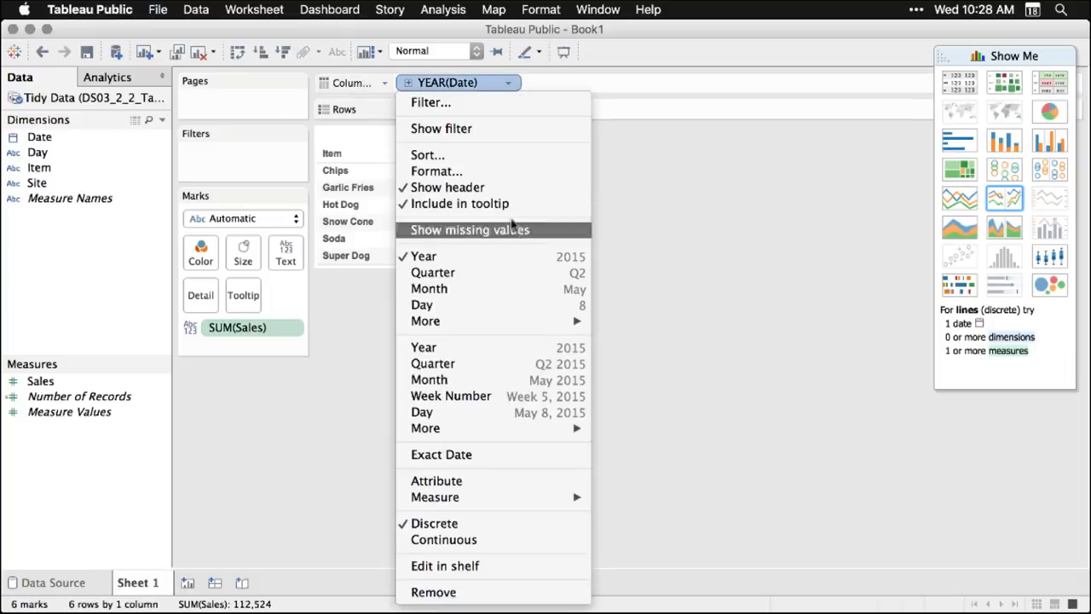
click(433, 272)
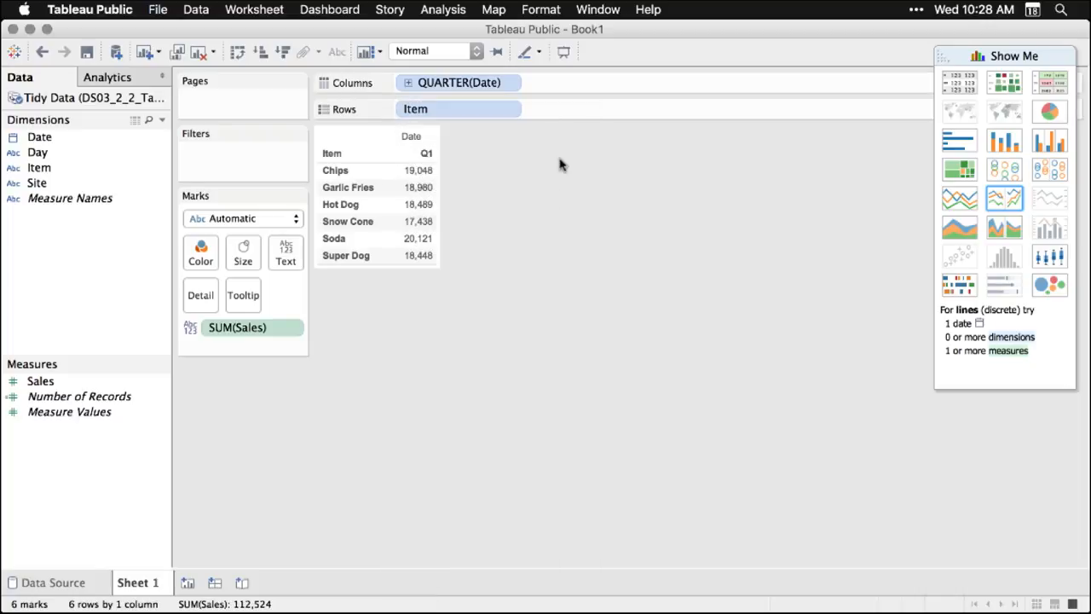
click(512, 82)
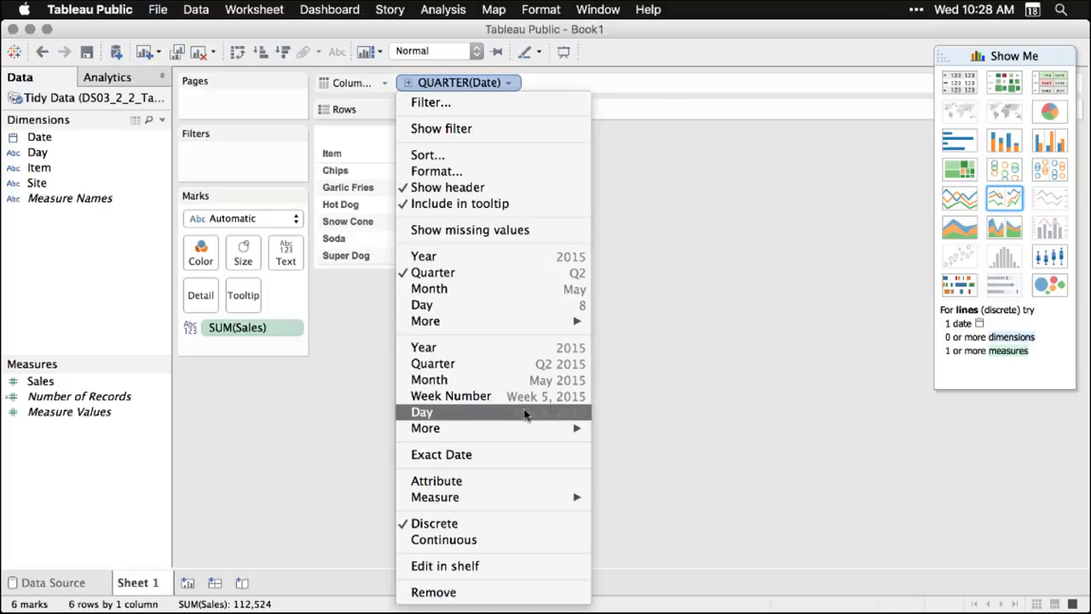
click(422, 411)
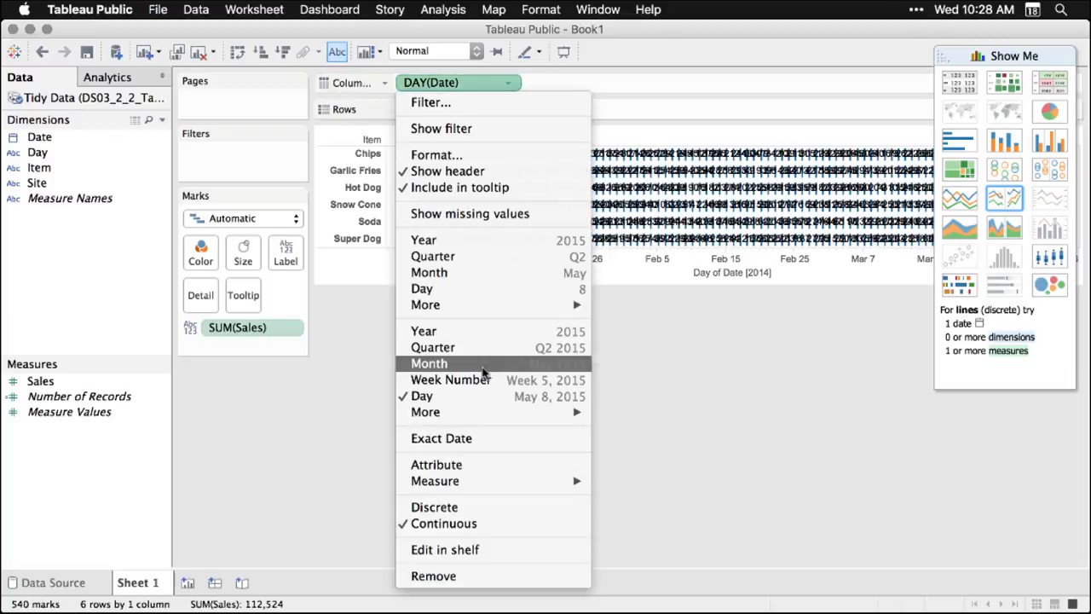
click(450, 379)
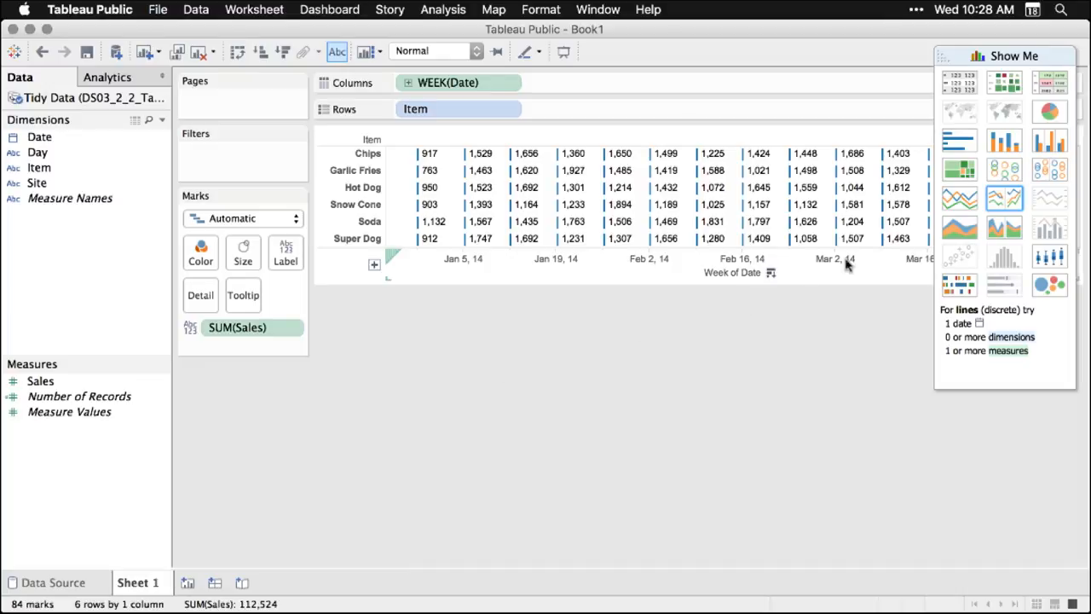
- Add SUM(Sales) to Rows so each item gets a coloured weekly sales line chart
click(959, 198)
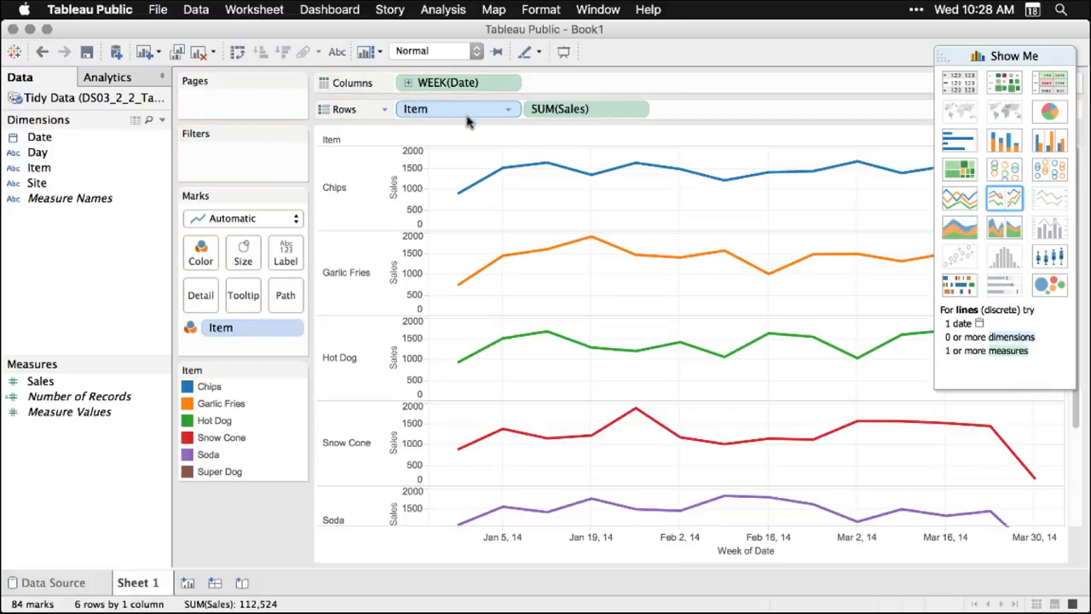
mouse_move(458, 108)
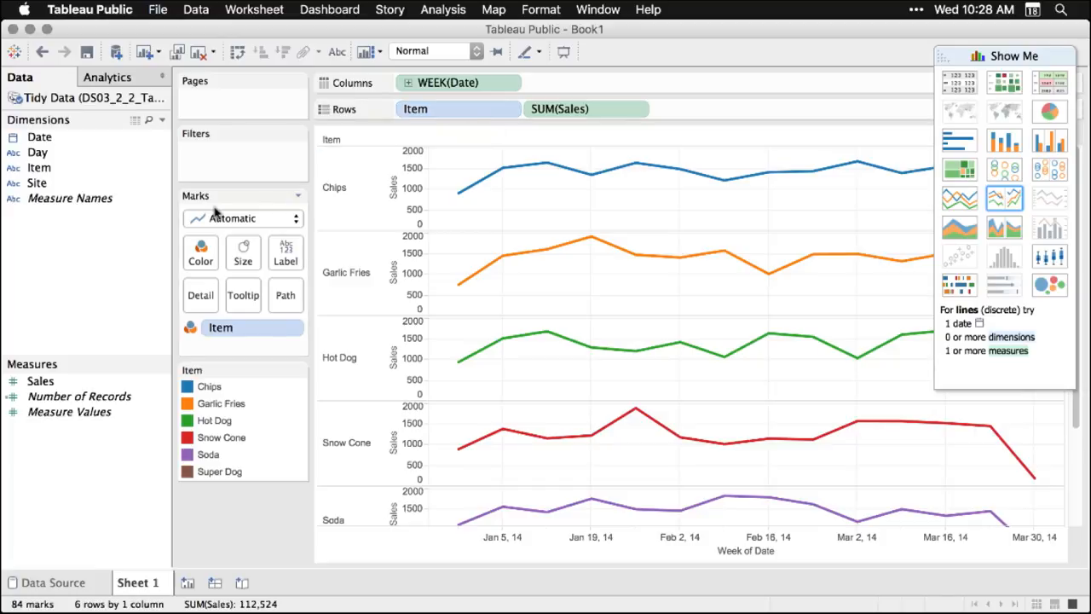
- Put Site on the Detail mark so each item's chart shows separate lines for sites A and B
click(37, 183)
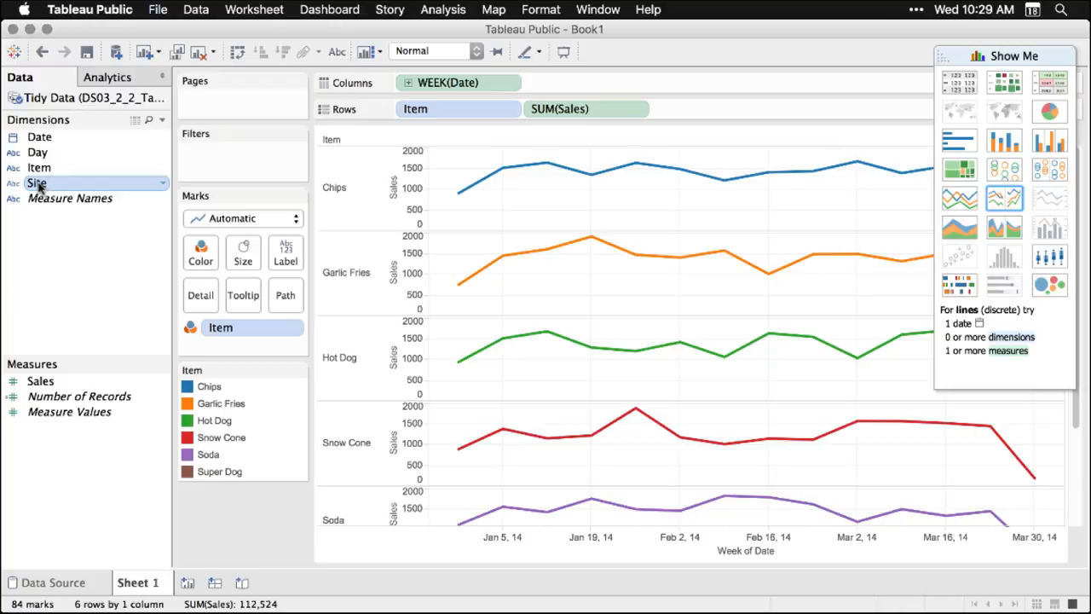
drag(36, 183, 237, 339)
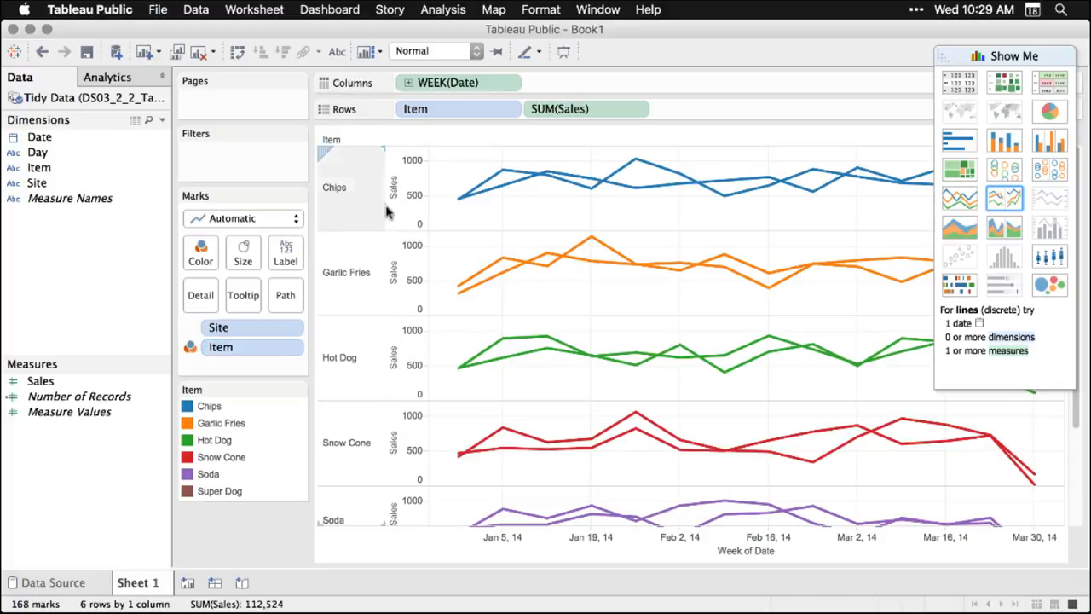
mouse_move(375, 389)
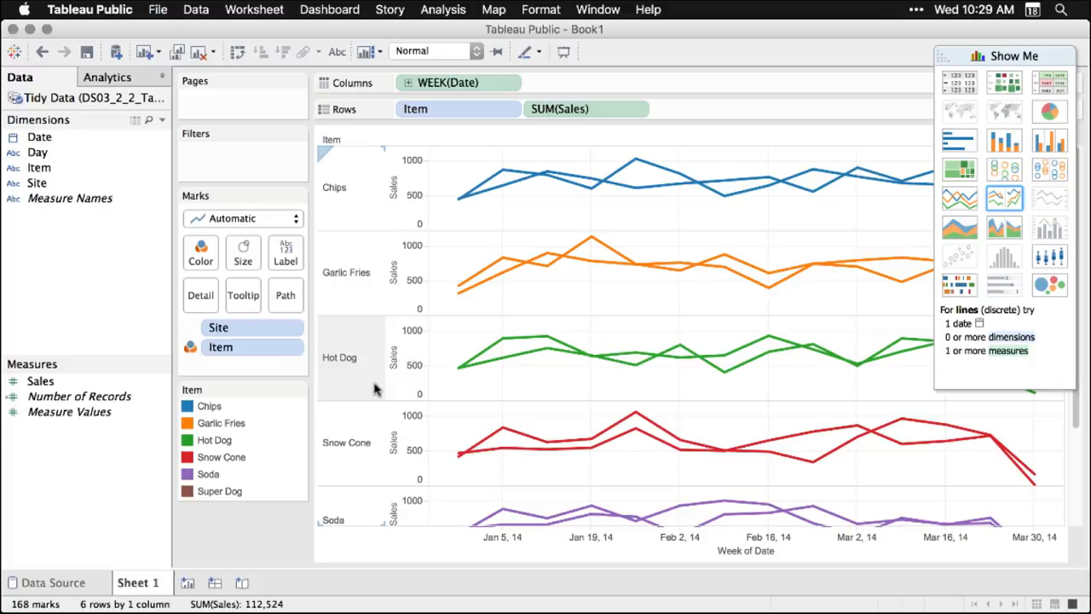
click(218, 327)
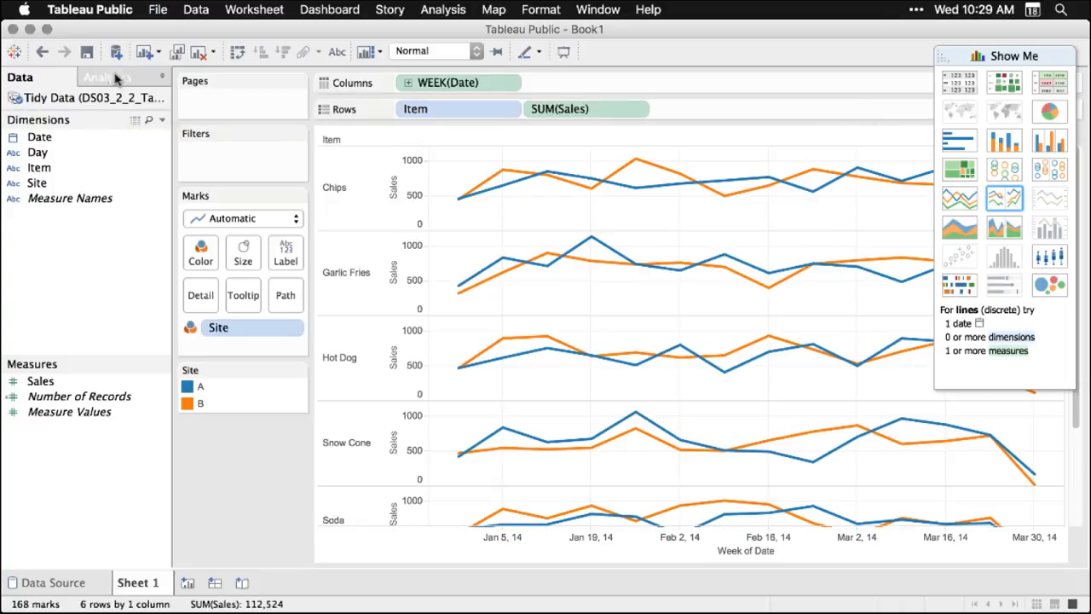
- From the Analytics pane, add a per-pane Average Line to every item's weekly sales chart
click(108, 77)
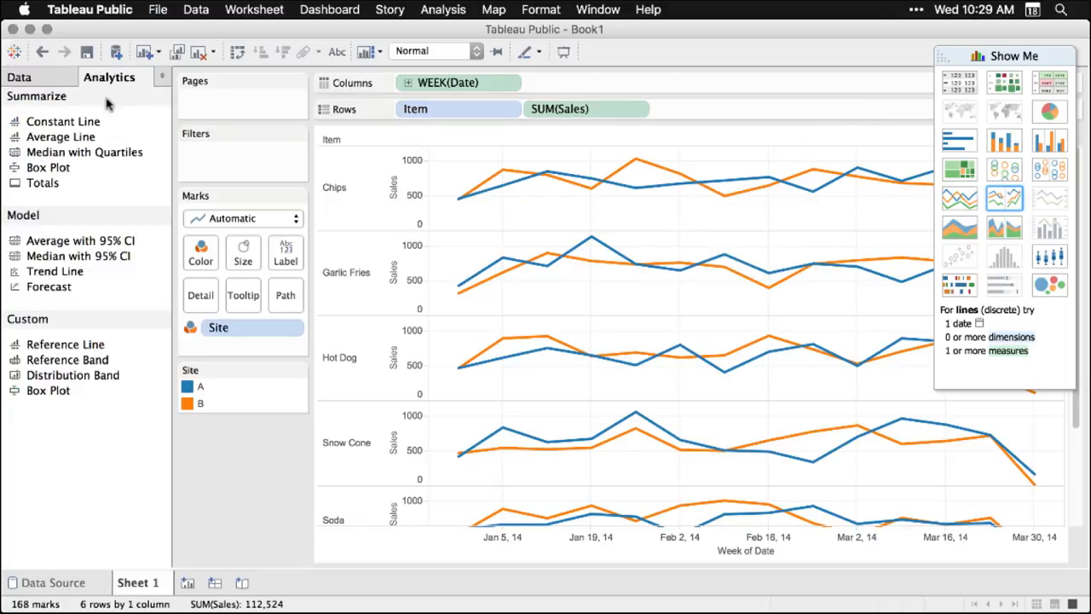
mouse_move(61, 136)
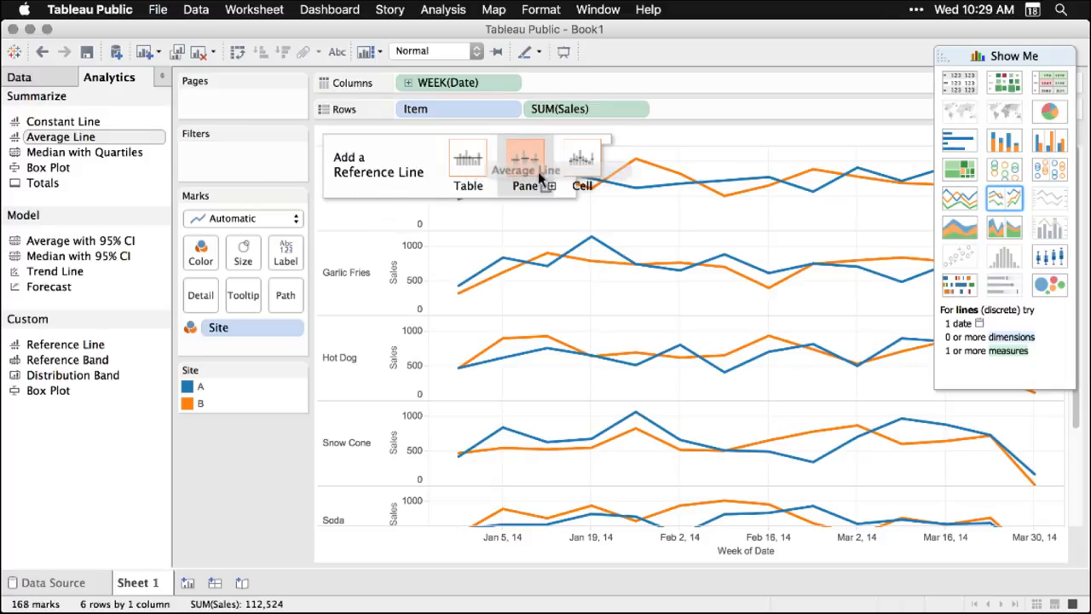
click(525, 170)
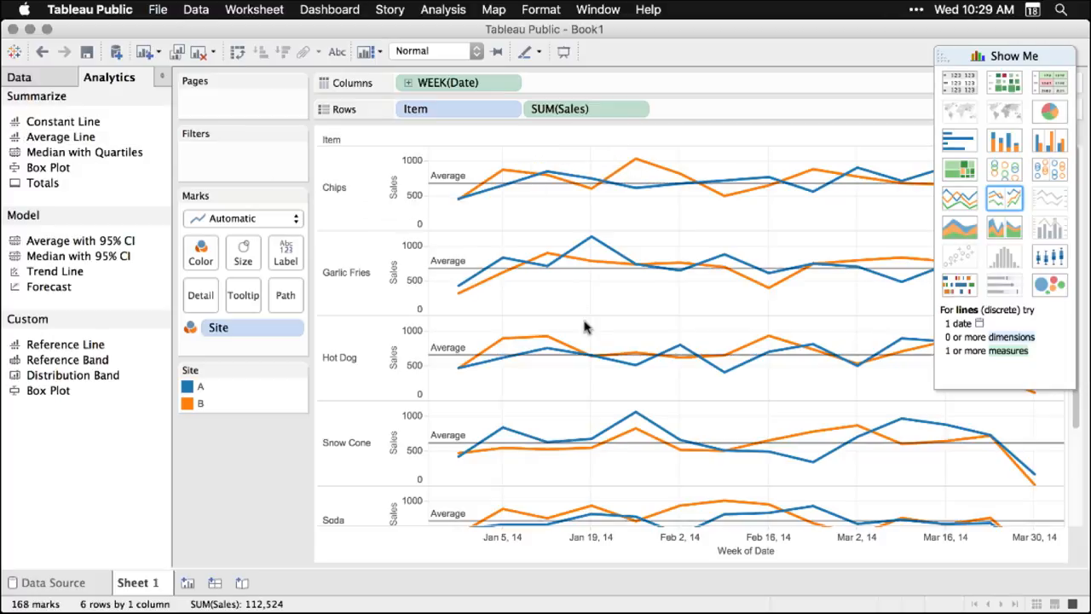
mouse_move(528, 420)
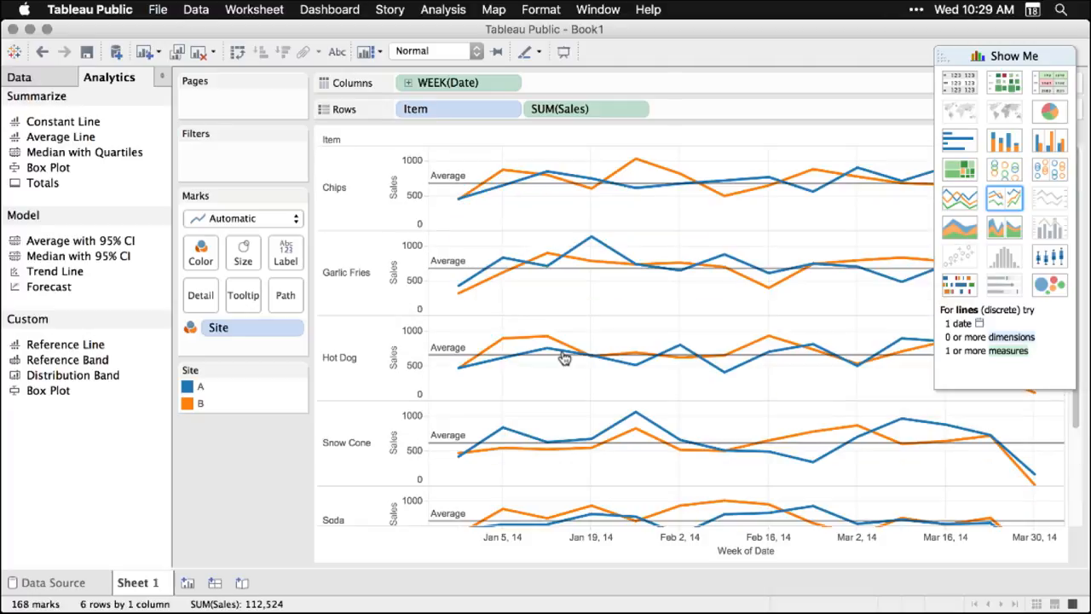
mouse_move(54, 271)
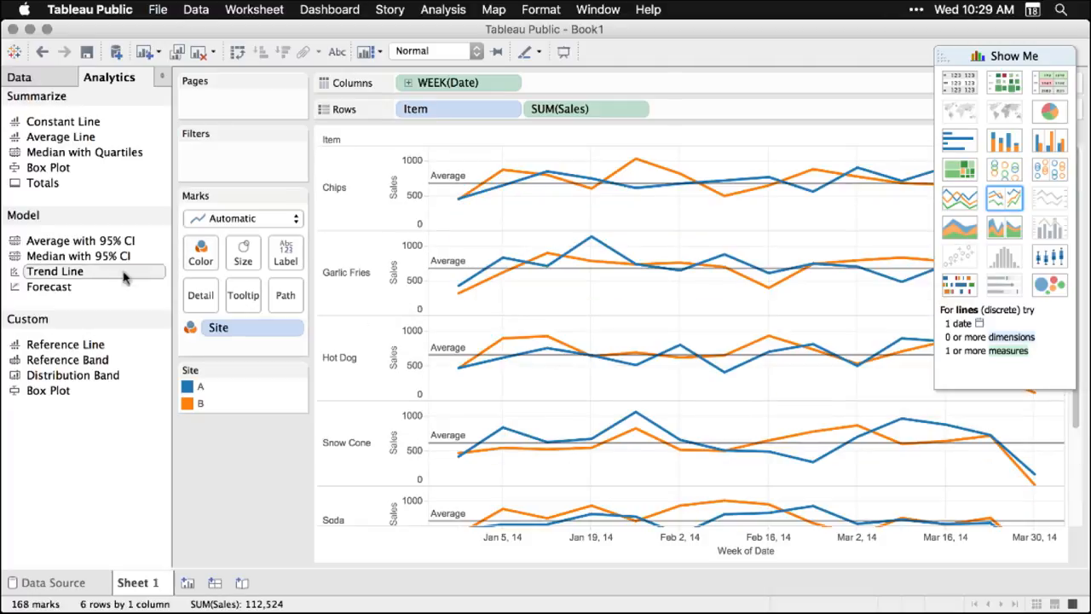
mouse_move(49, 286)
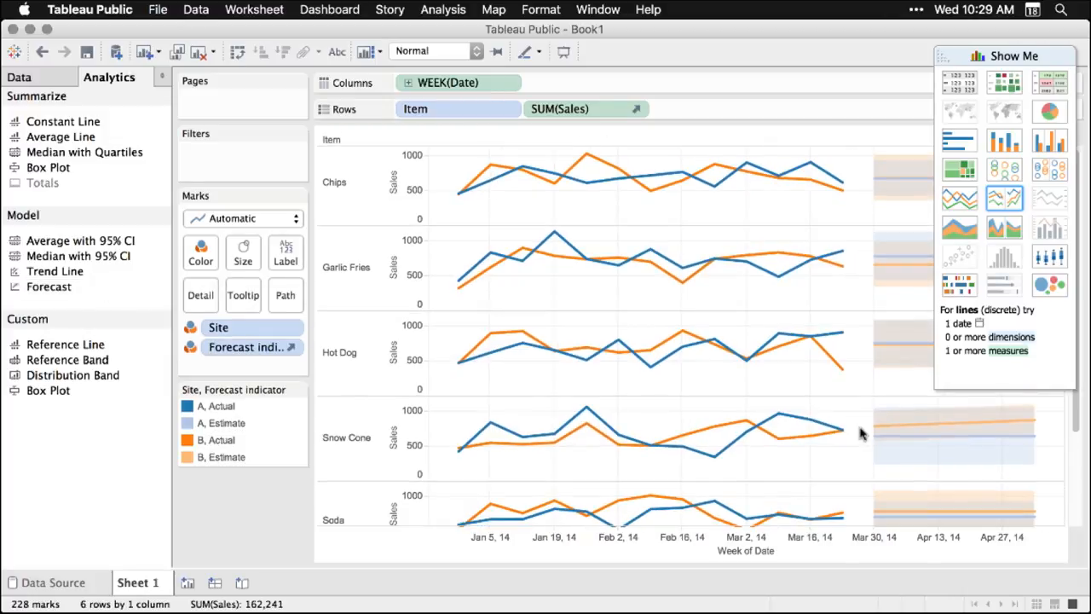
- Add a Forecast extending each item's sales per site through late April with estimate bands
click(1012, 52)
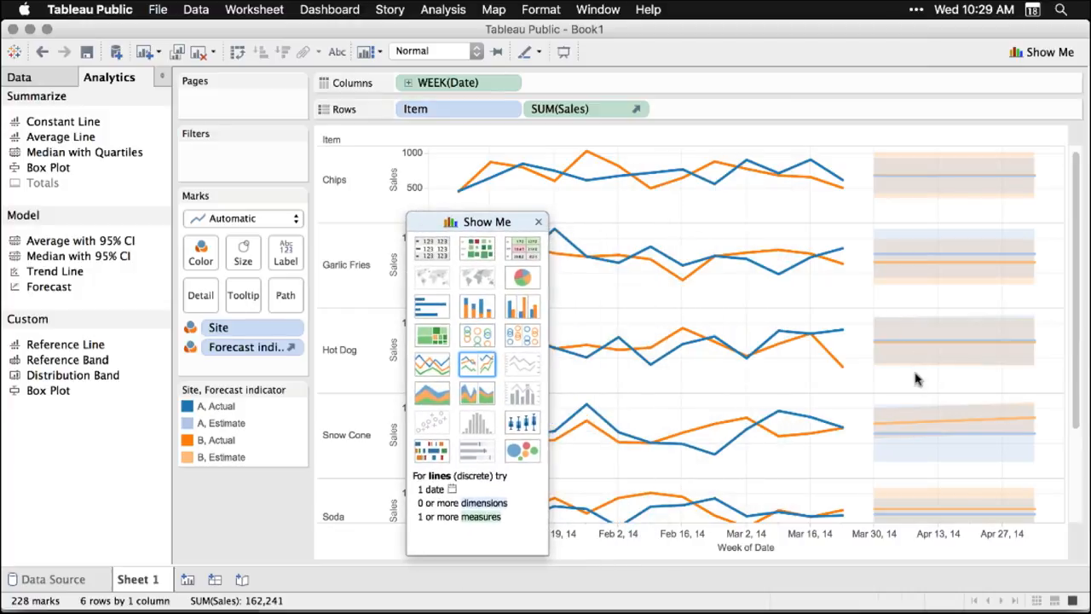
mouse_move(917, 414)
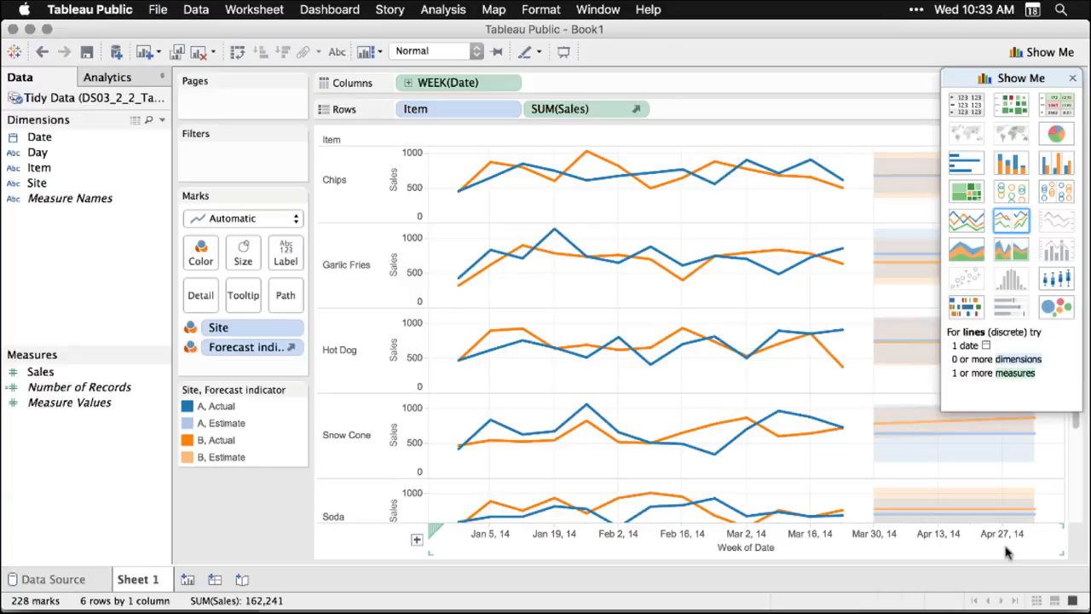
mouse_move(60, 94)
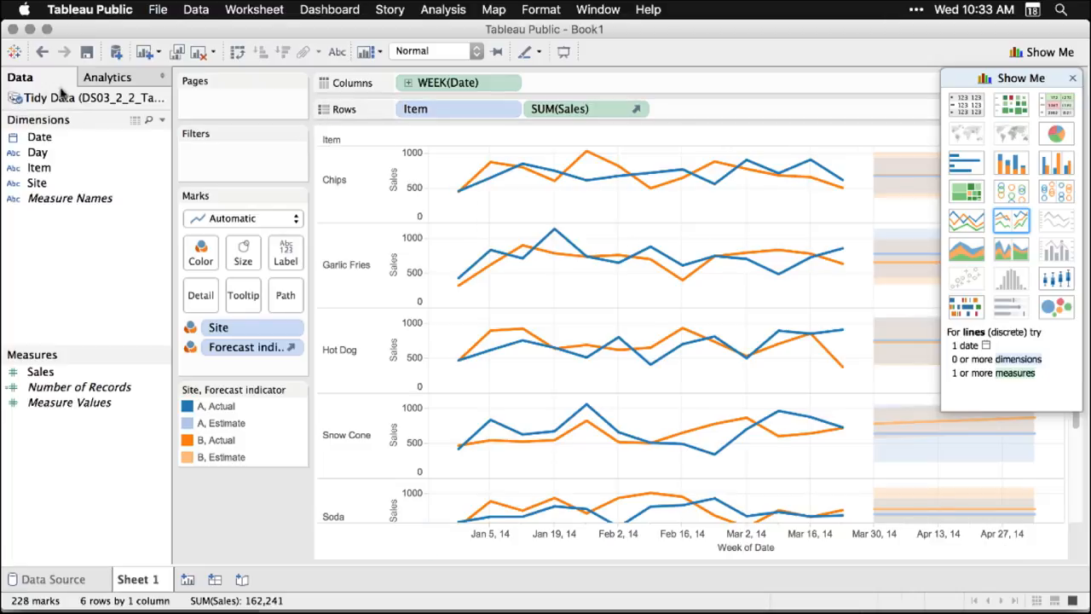
- Save to Tableau Public online, signing in and naming the workbook DS03_2_2_TableauPublic
click(87, 51)
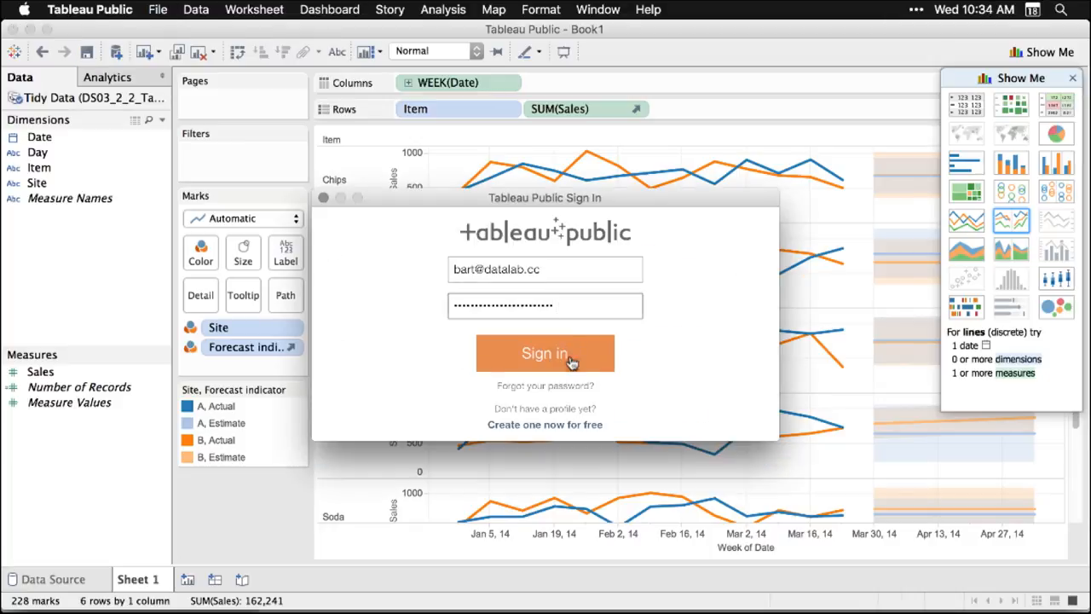
click(545, 353)
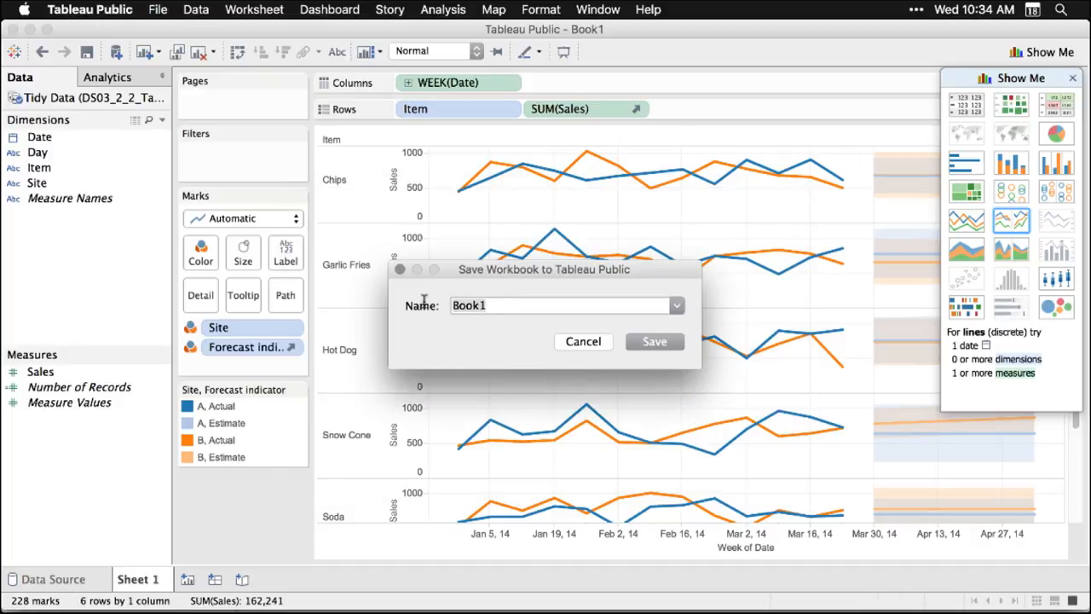
text(DS03_2_2_TableauPublic)
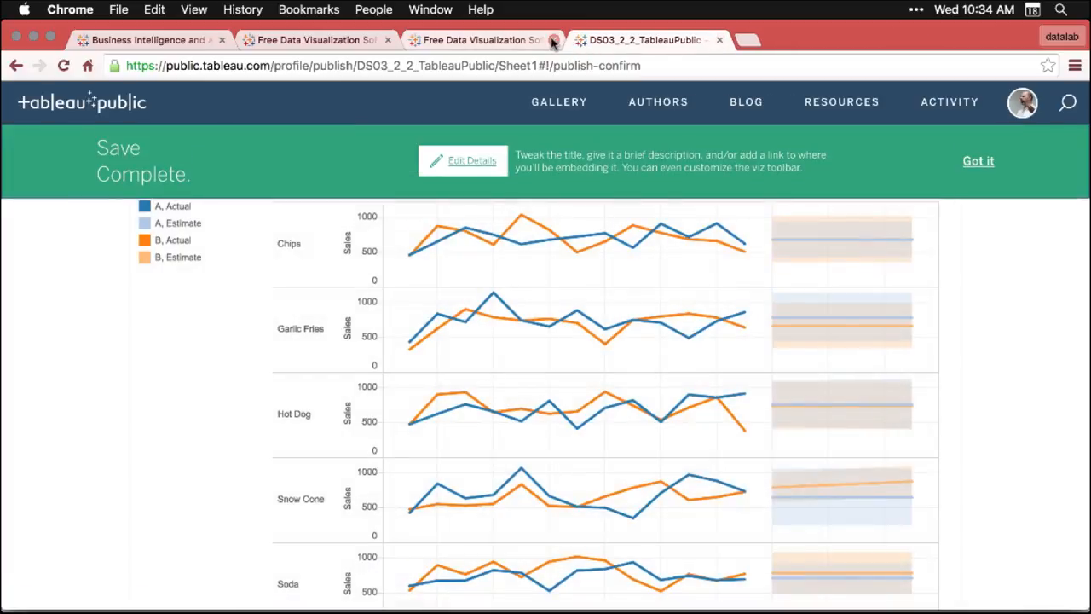
mouse_move(916, 51)
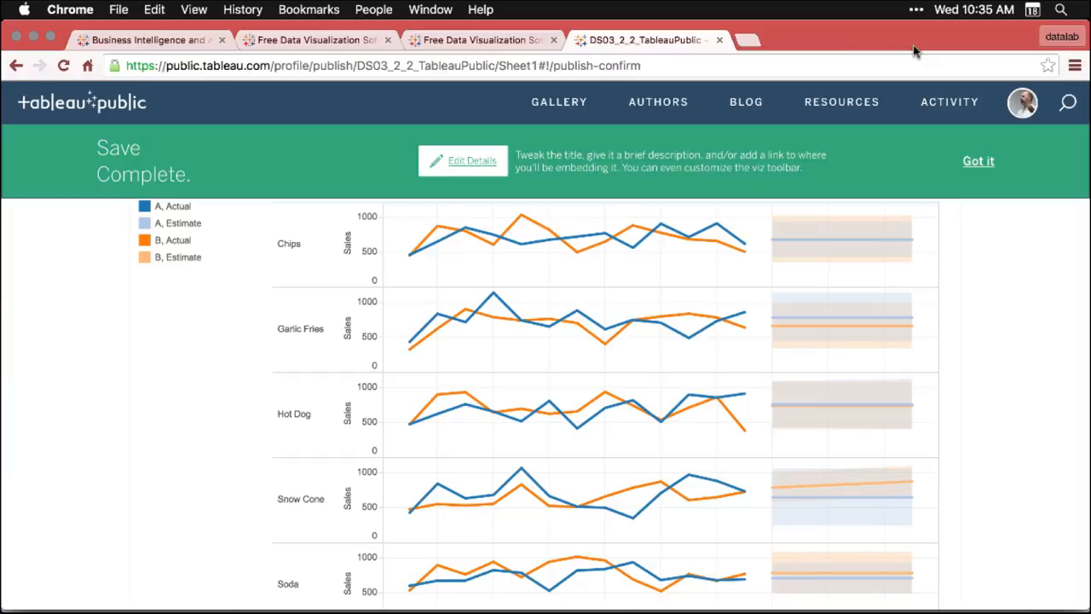
- Review the published viz in Chrome, scrolling through the forecast charts
click(1022, 102)
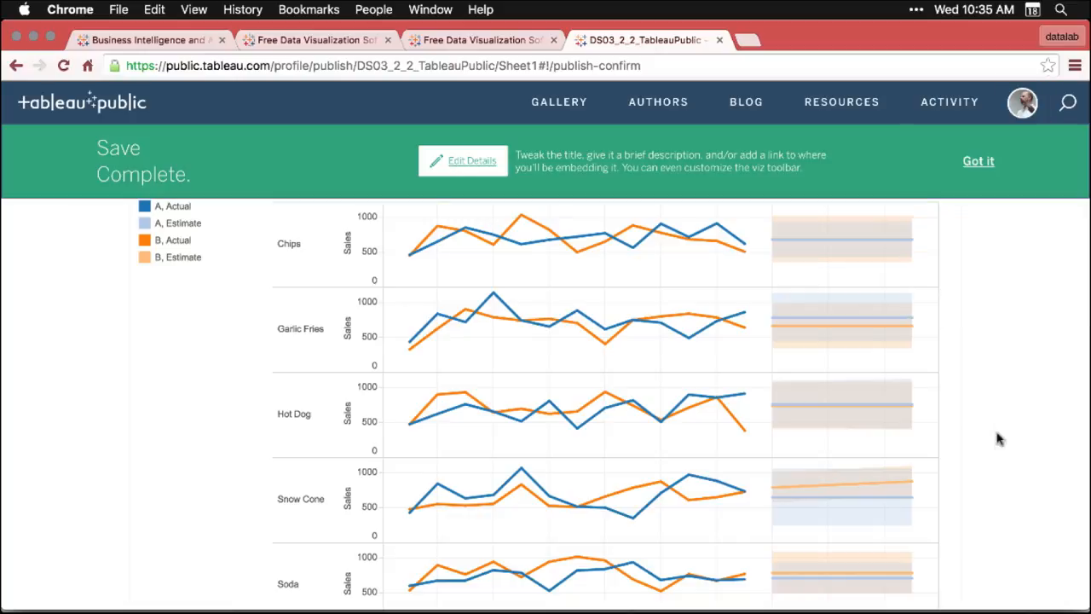
mouse_move(645, 450)
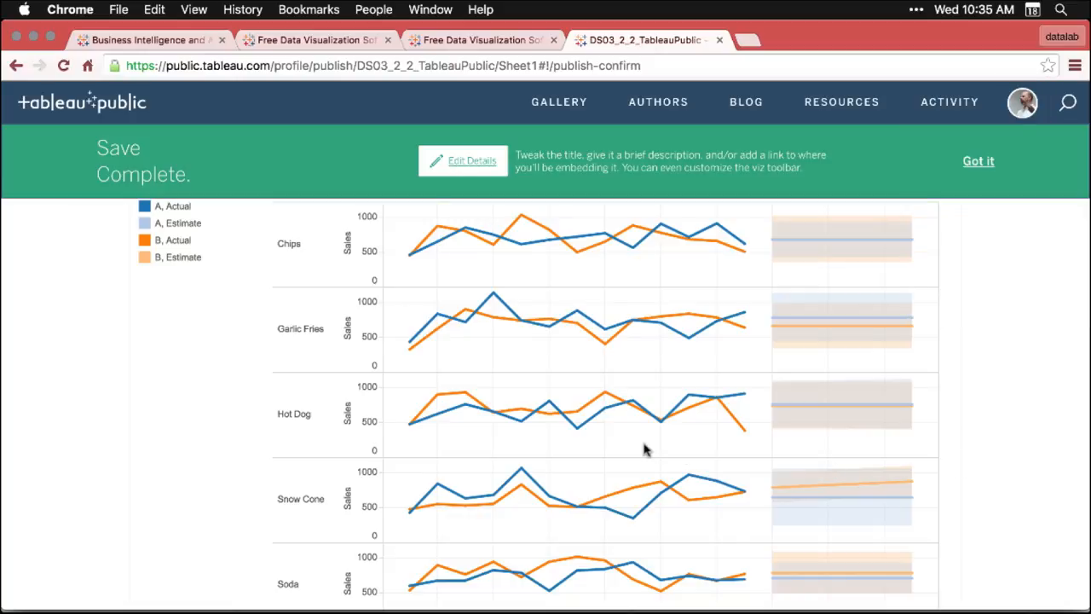
scroll(down, 3)
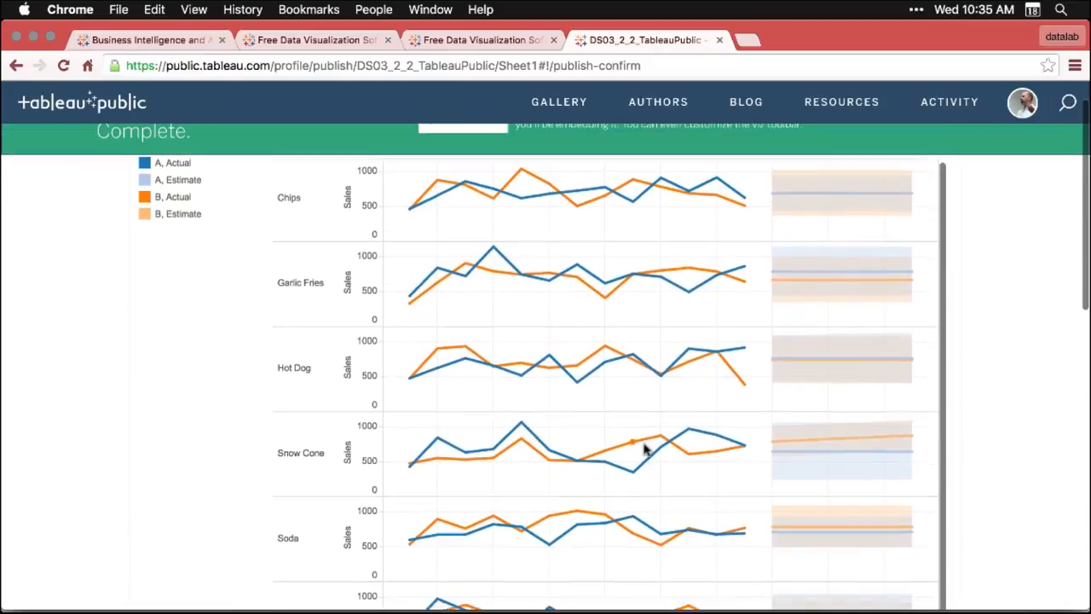
scroll(down, 3)
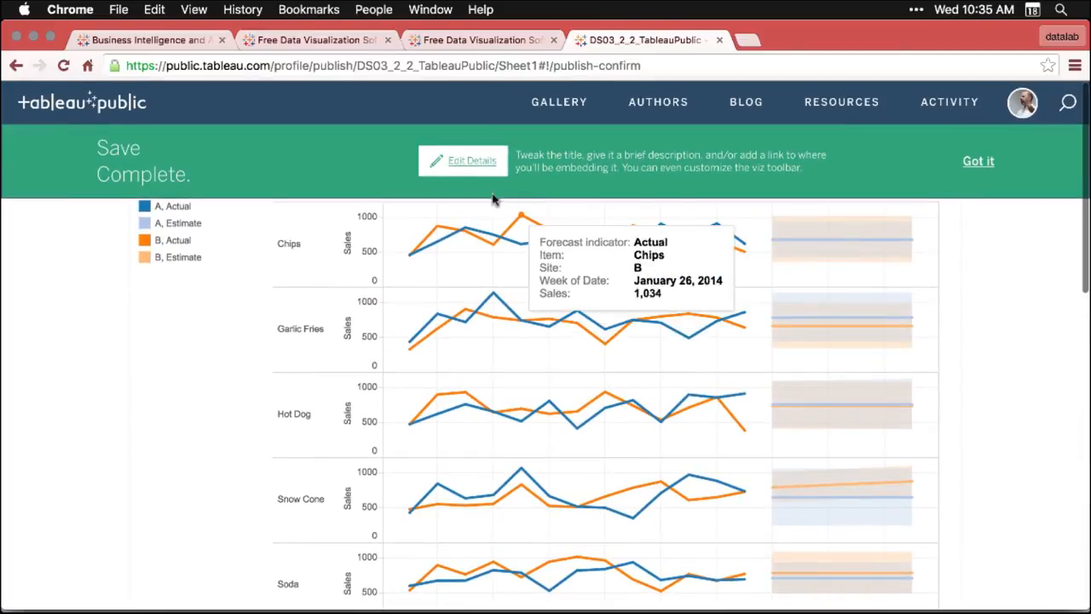
- Edit the viz details to show workbook sheets as tabs and save
click(472, 160)
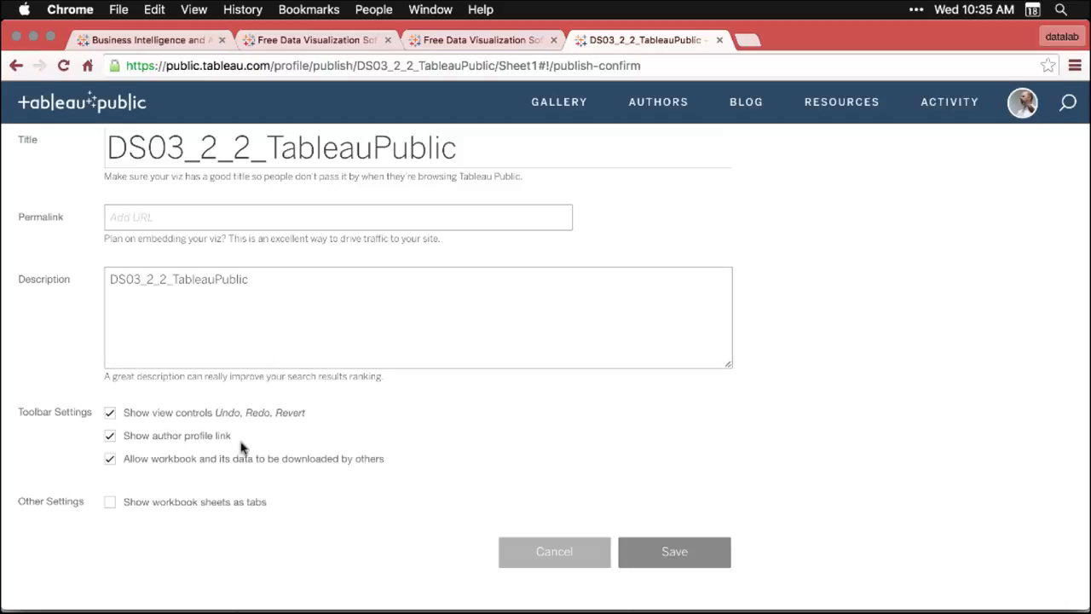
mouse_move(152, 469)
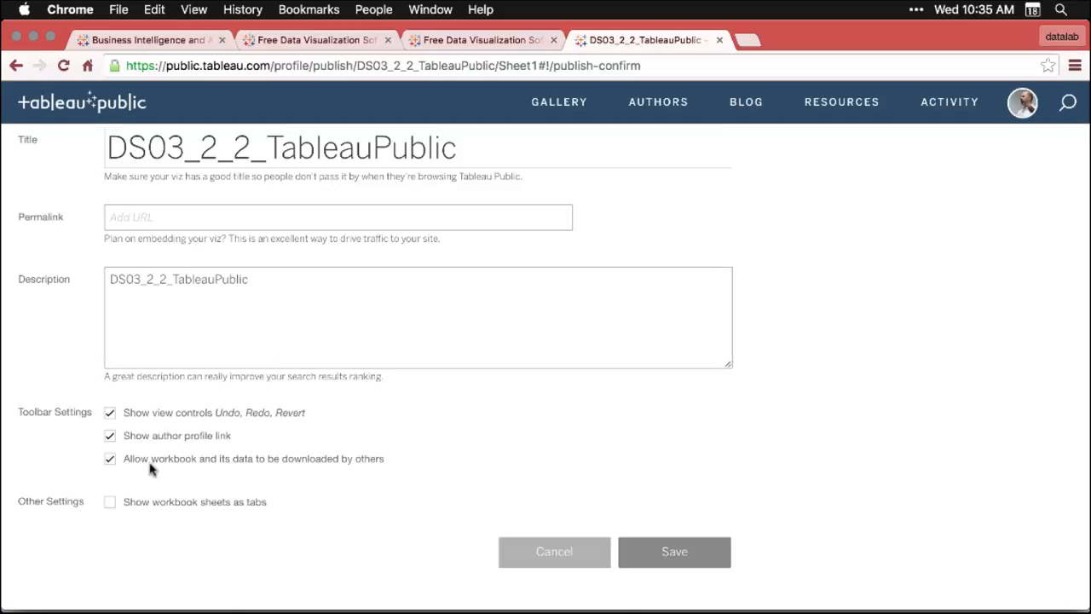
mouse_move(157, 469)
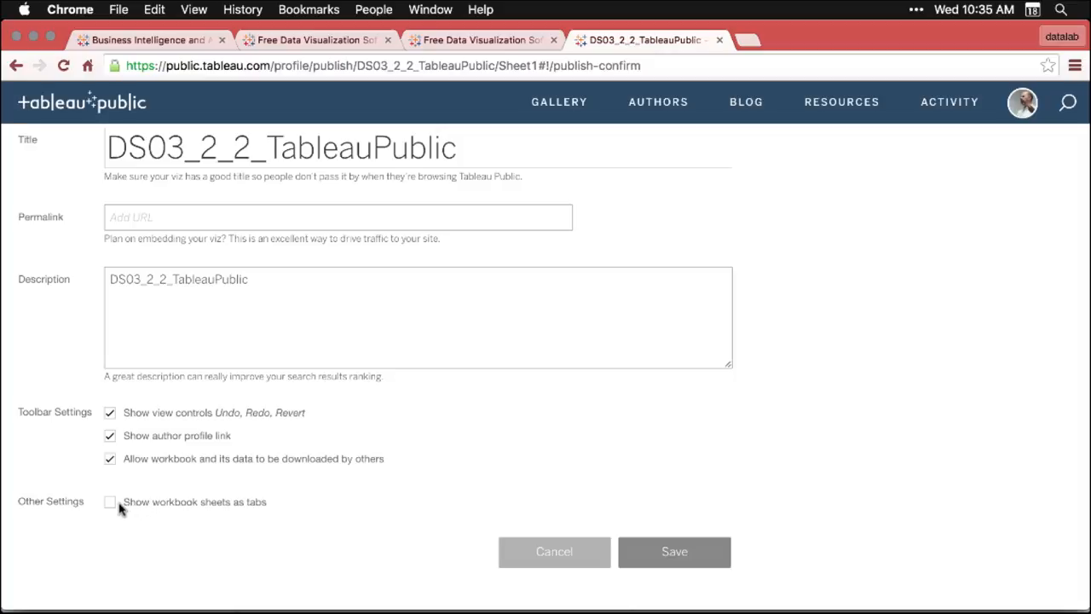
click(109, 502)
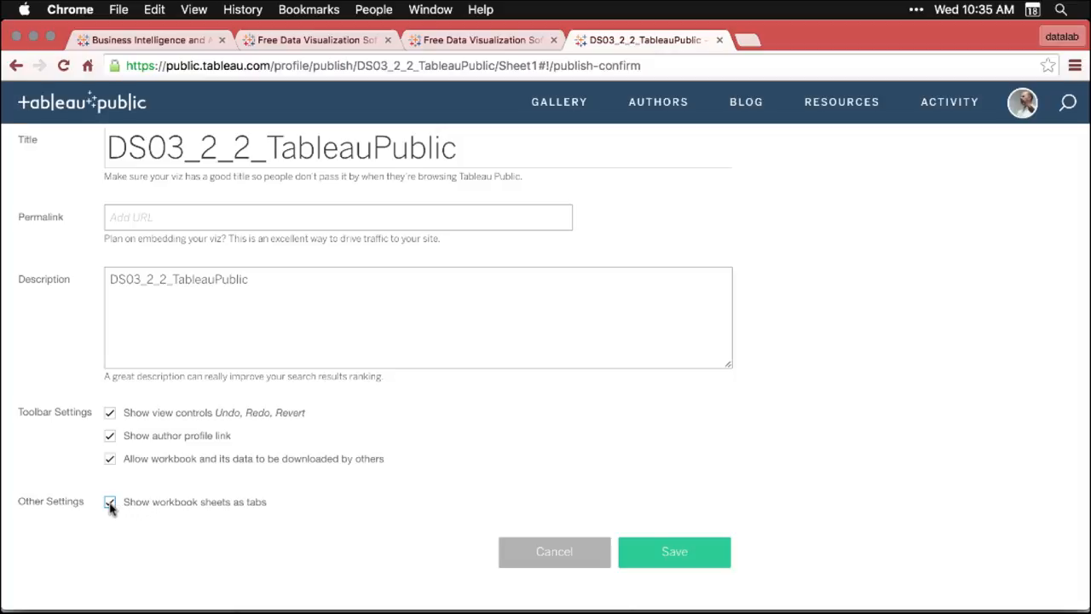
mouse_move(673, 551)
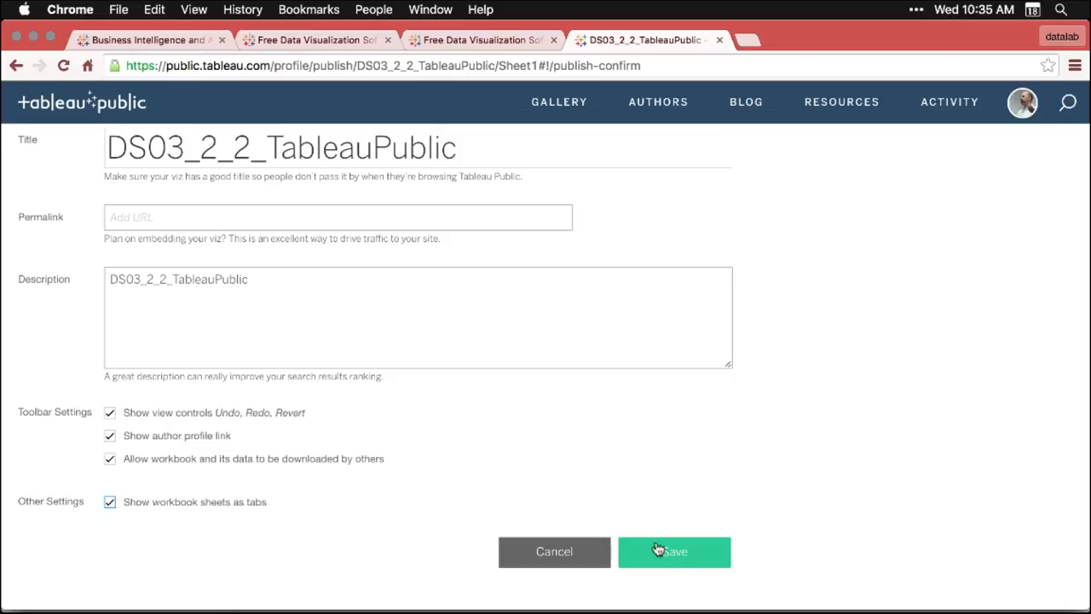
click(673, 552)
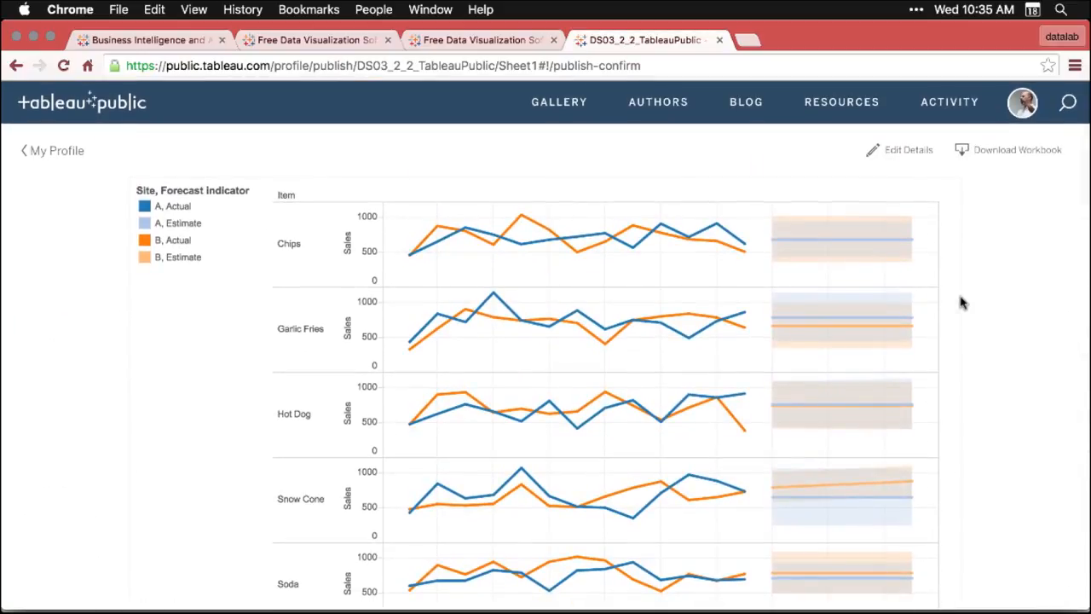
mouse_move(1016, 382)
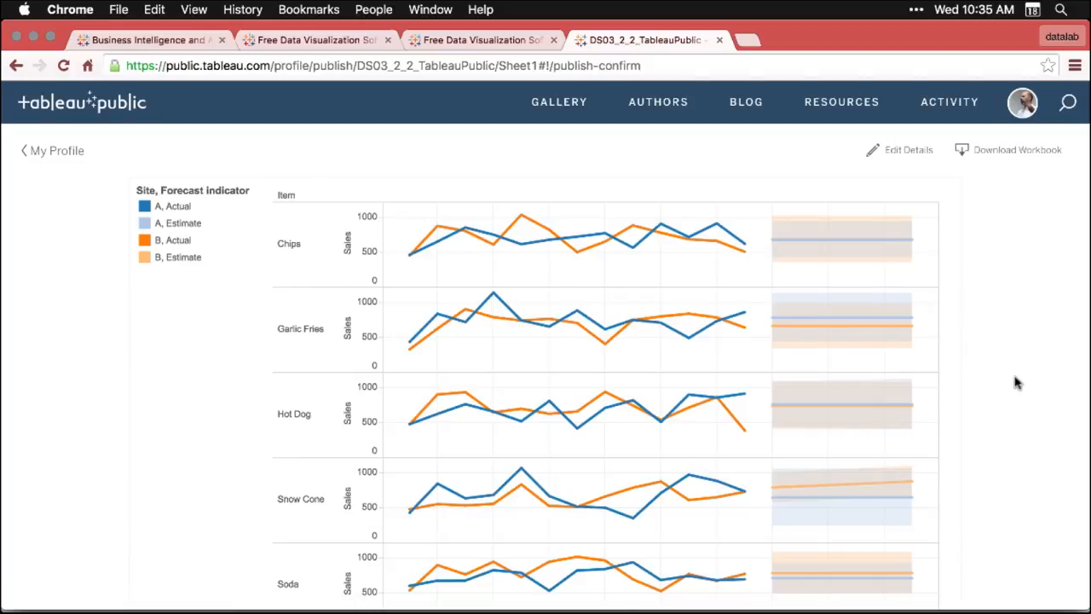